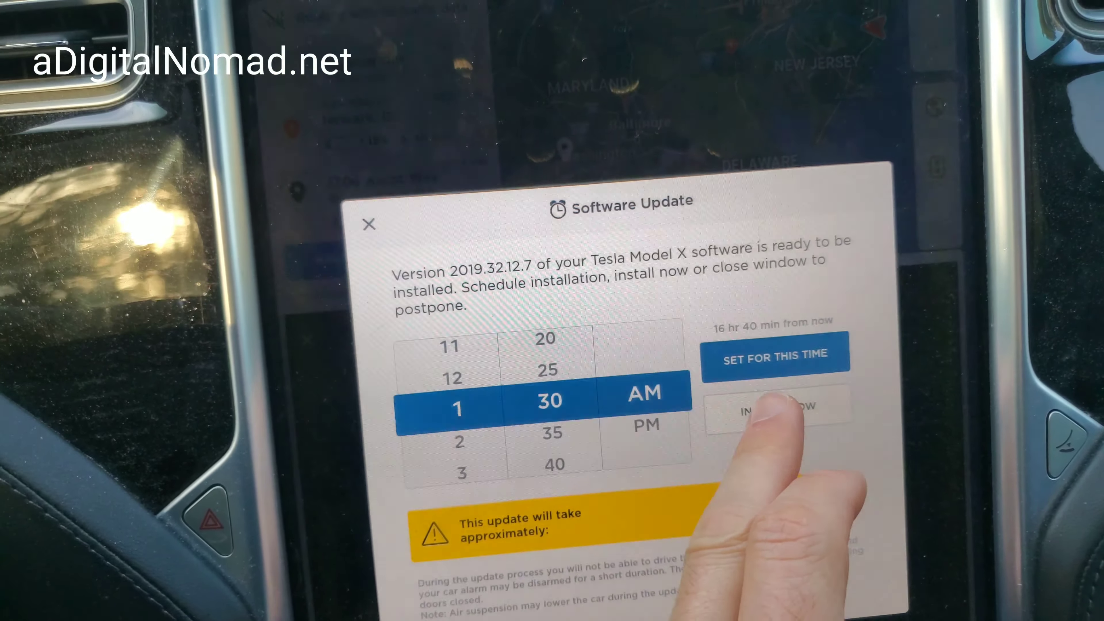
Install the 2019.32.12.7 update immediately via INSTALL NOW.
click(775, 407)
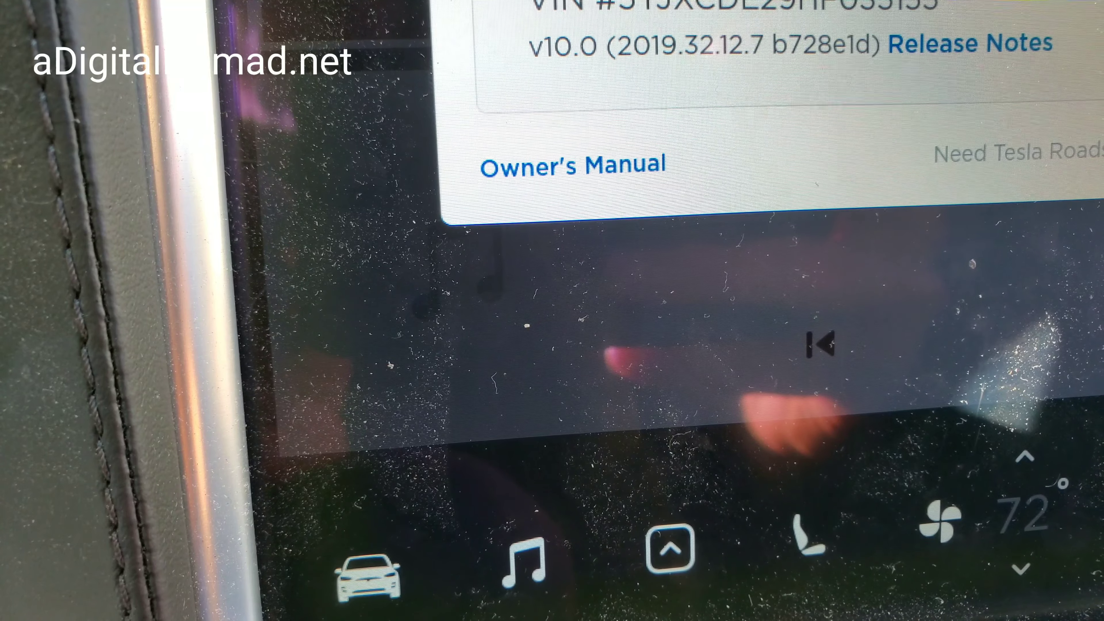
Read the v10.0 What's New release notes, scrolling down to the Mobile App section.
click(970, 44)
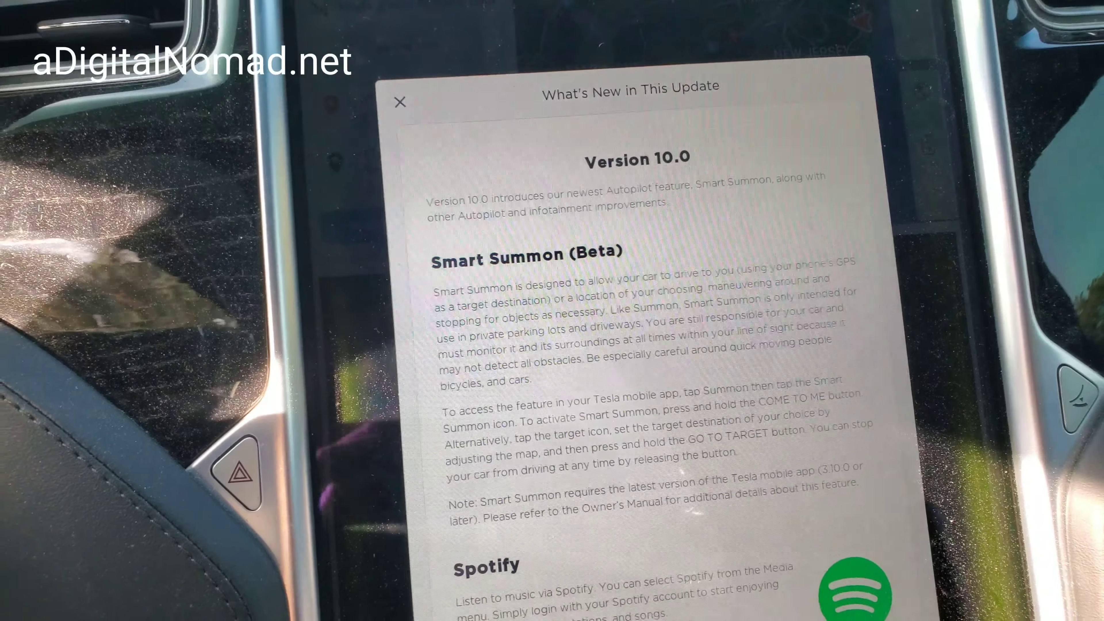
scroll(down, 3)
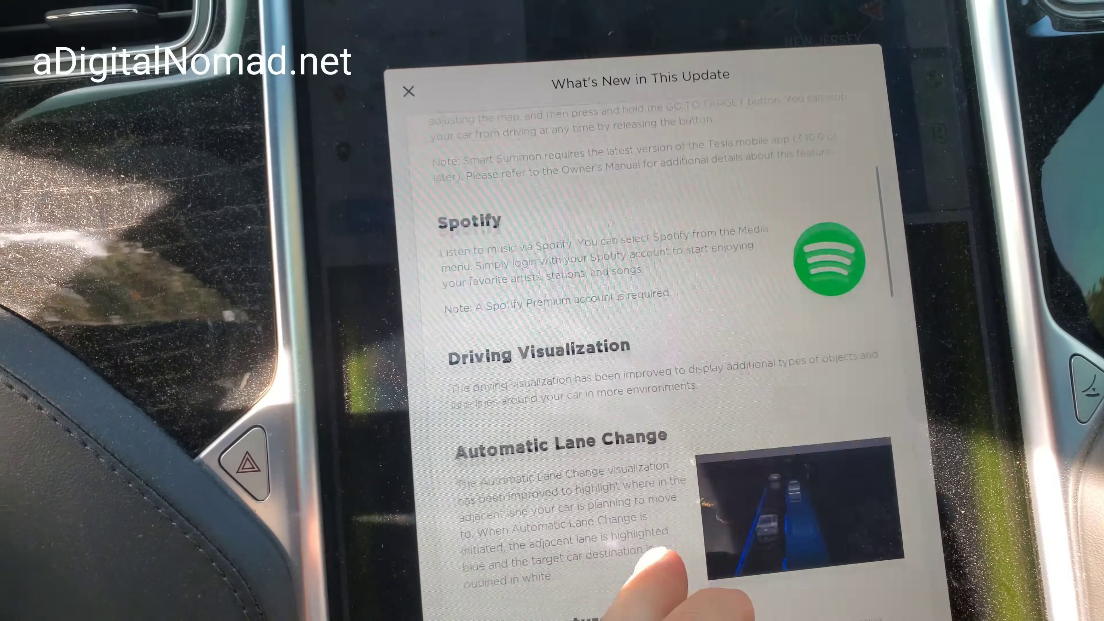
scroll(down, 3)
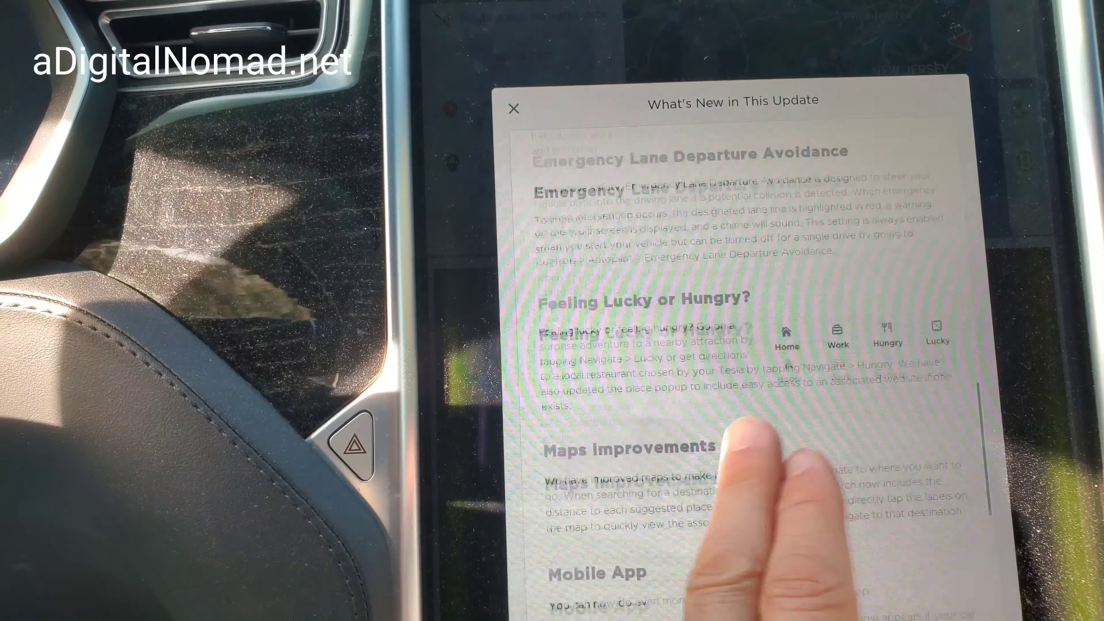
scroll(down, 3)
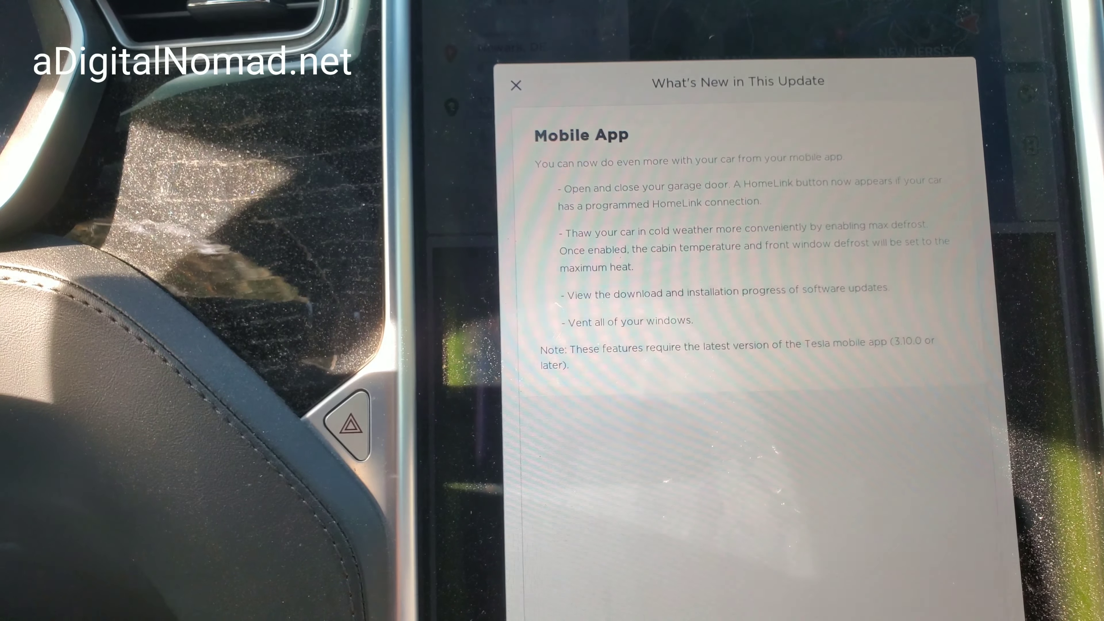
scroll(down, 3)
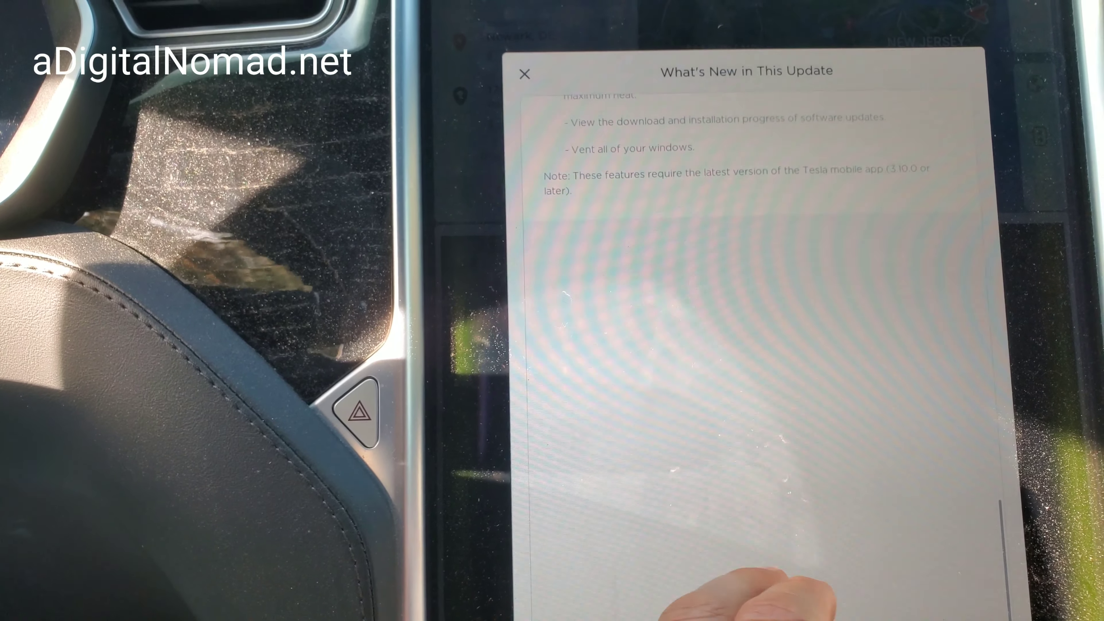
scroll(down, 3)
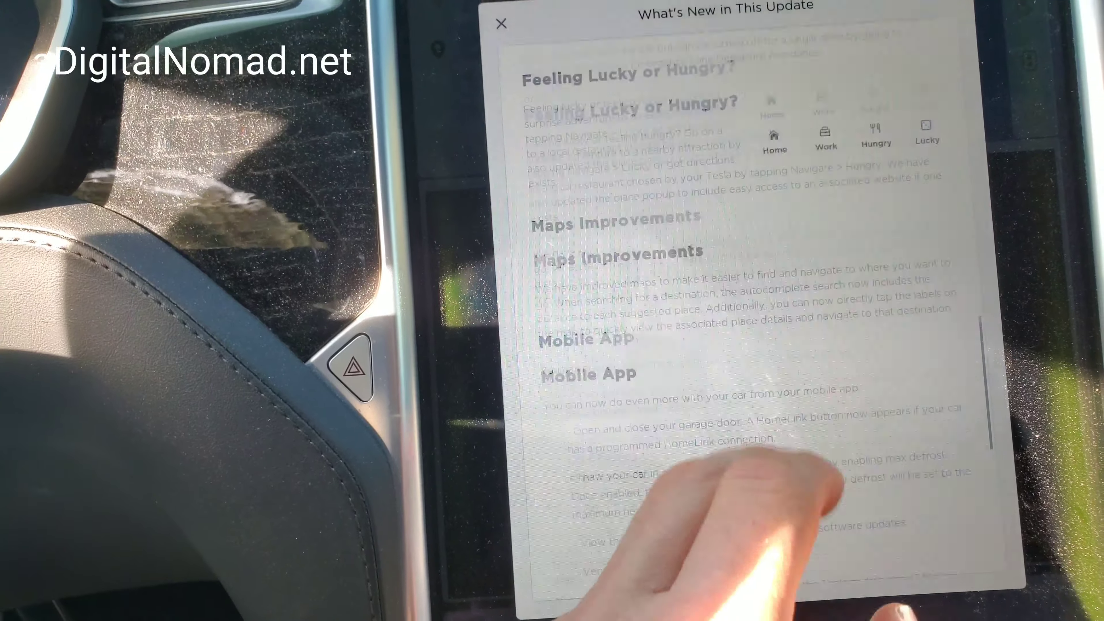
scroll(down, 3)
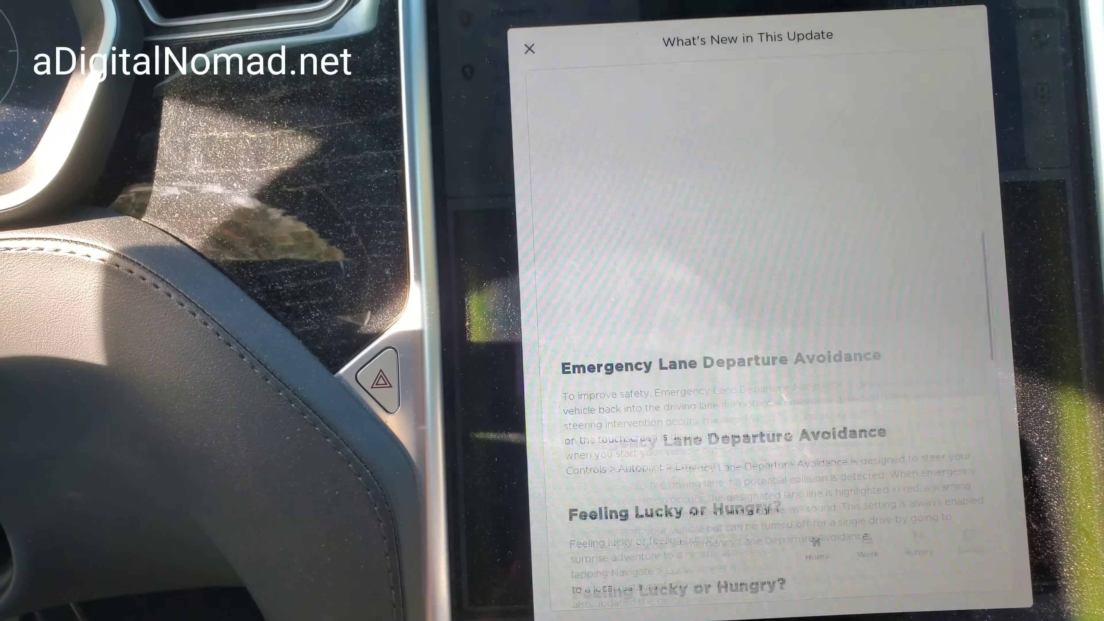